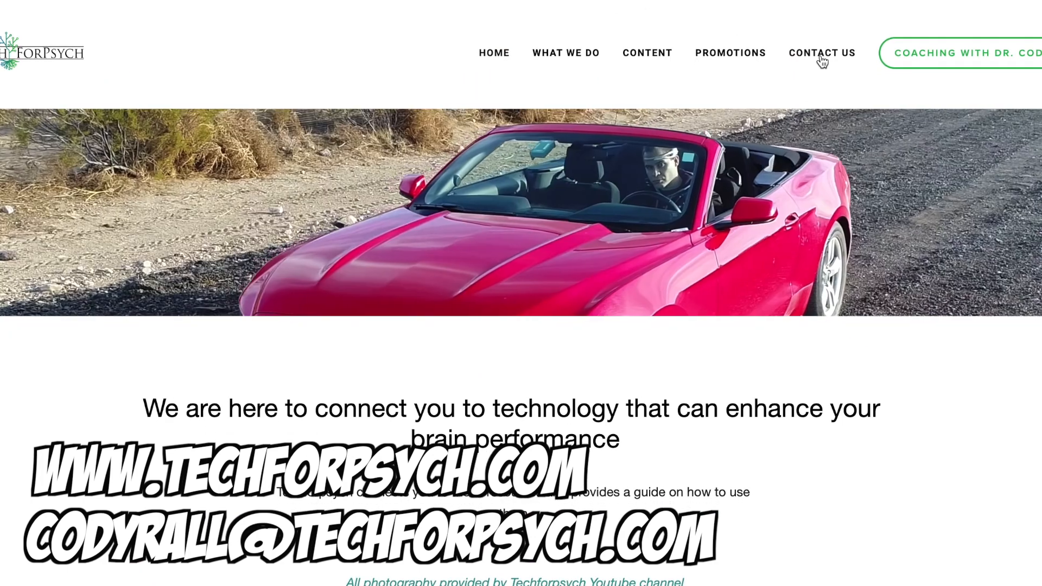
# - Go to the CONTACT US page showing Dr. Cody Rall's introduction and the inquiry form
pyautogui.click(821, 52)
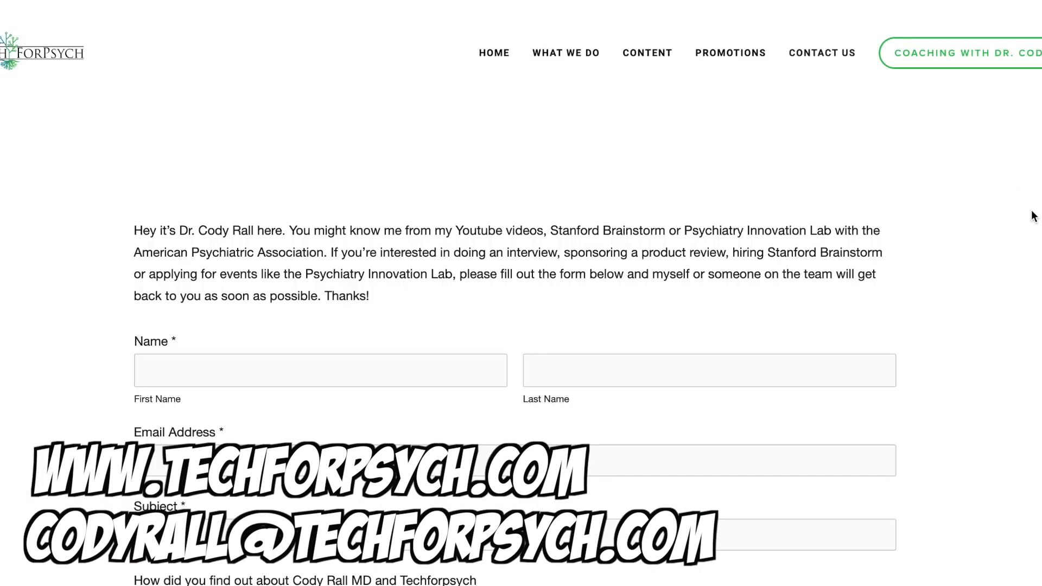